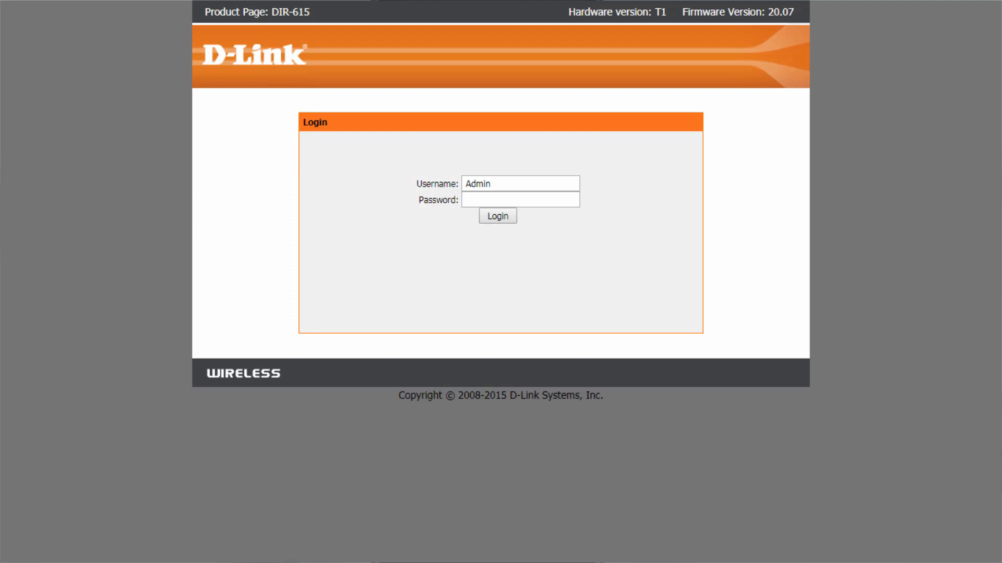
Open the Icom-Wireless network details with Advanced options showing the MAC address type
click(497, 216)
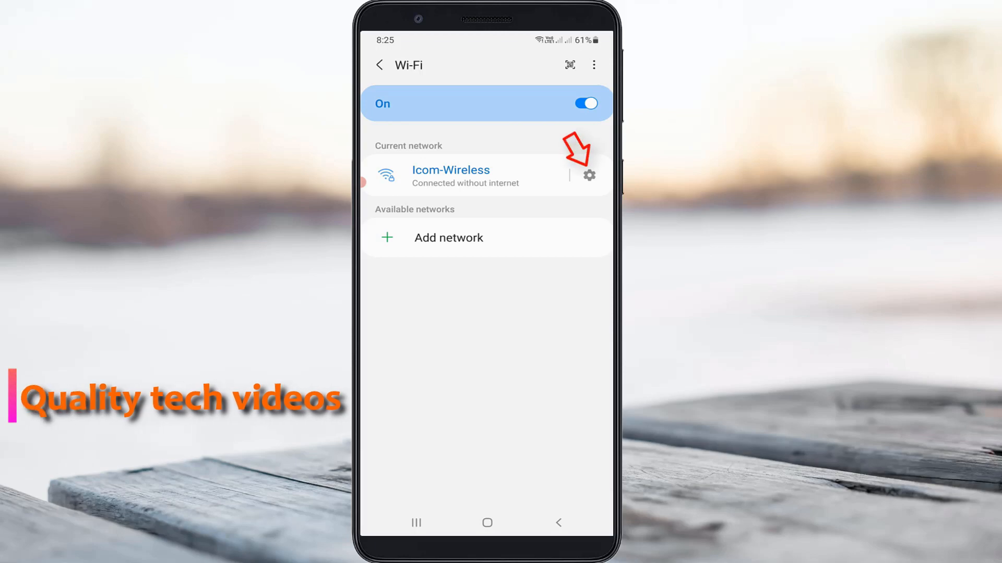
click(588, 175)
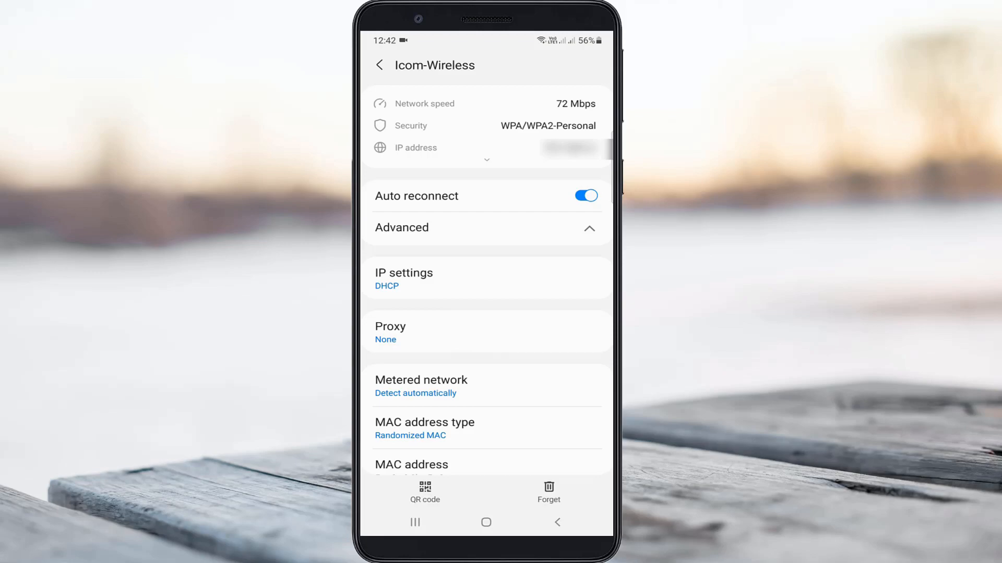
Switch Icom-Wireless MAC address type from randomized to Phone MAC, then reconnect
click(424, 428)
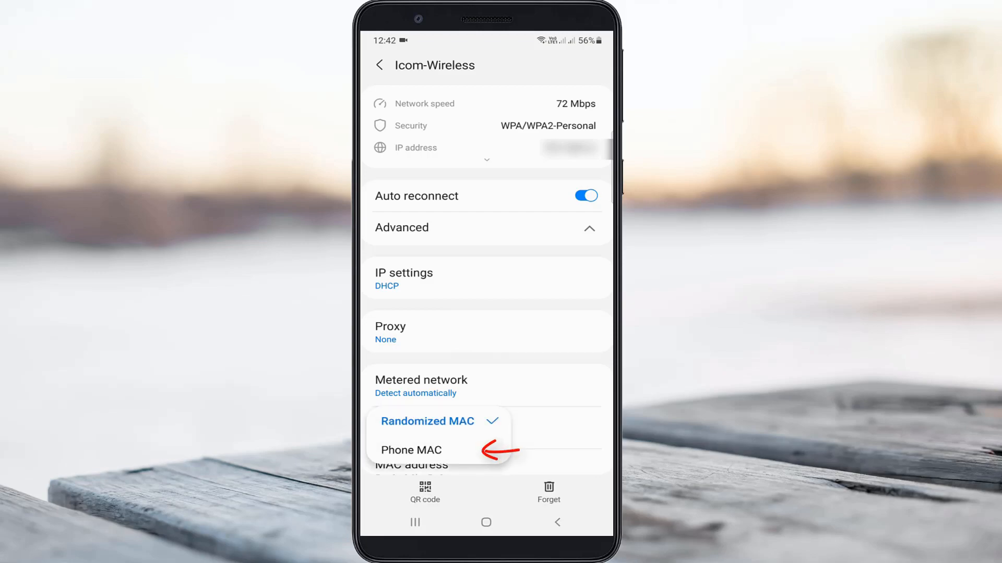
click(379, 64)
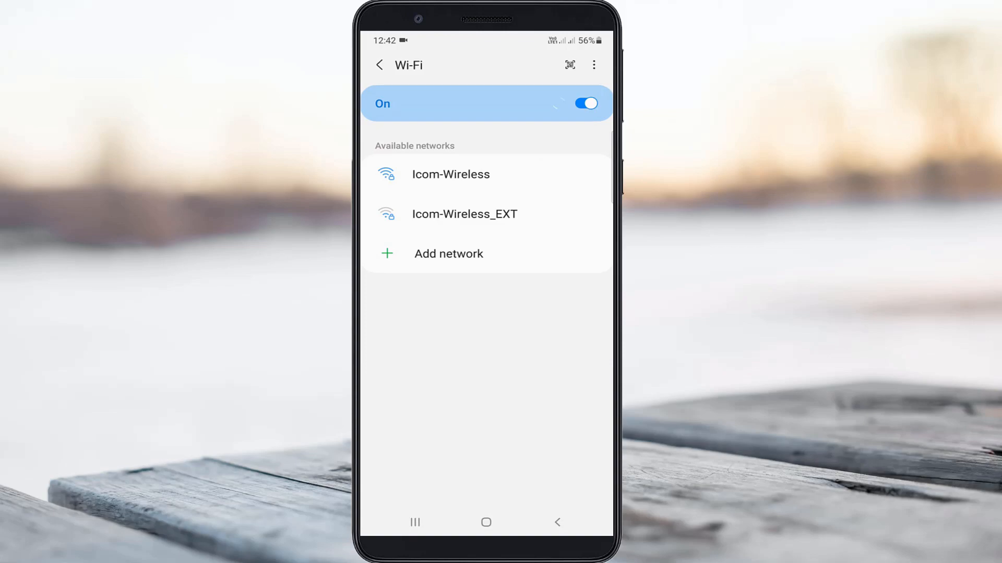
click(450, 174)
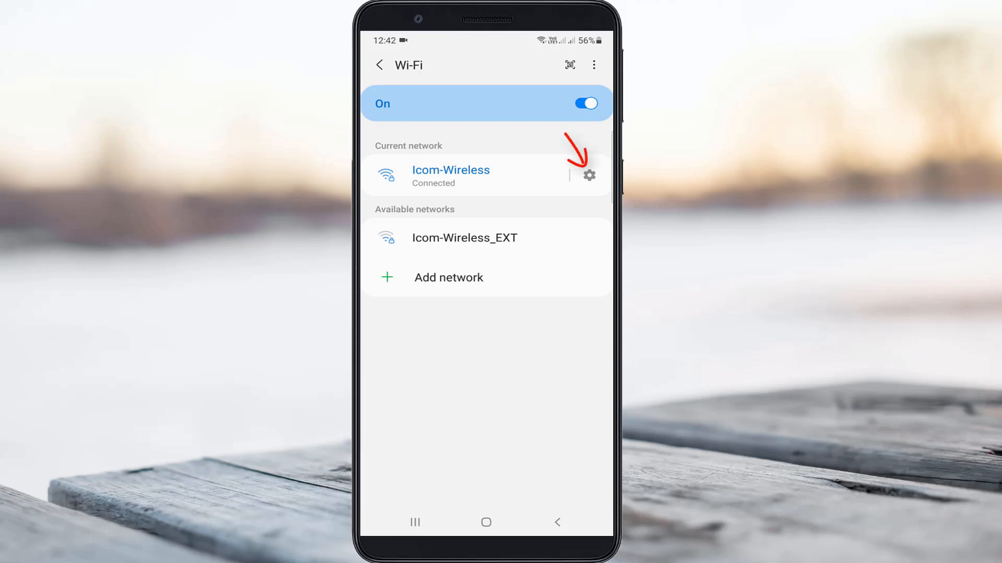
Forget the Icom-Wireless network, then rejoin it by entering its password
click(588, 176)
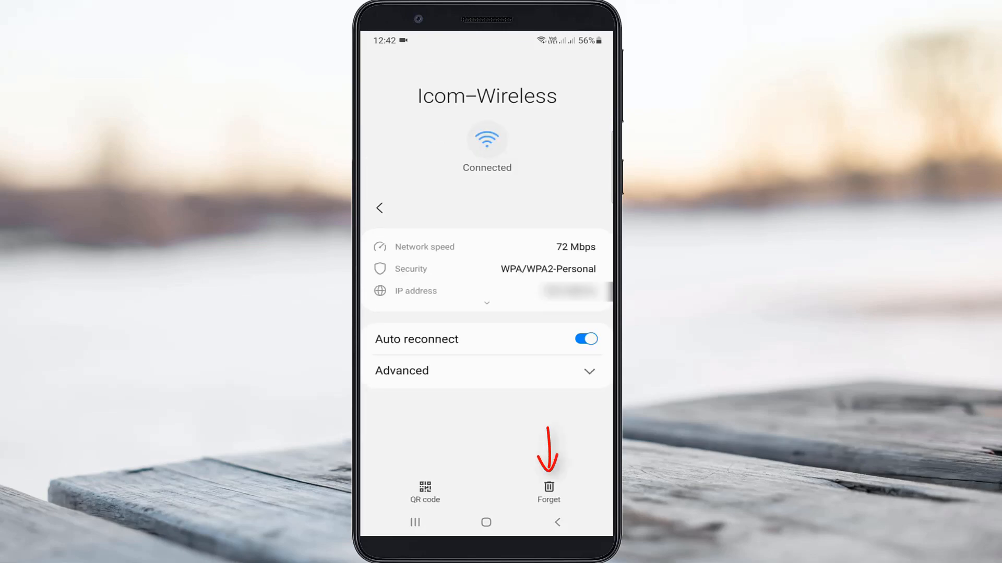
click(548, 488)
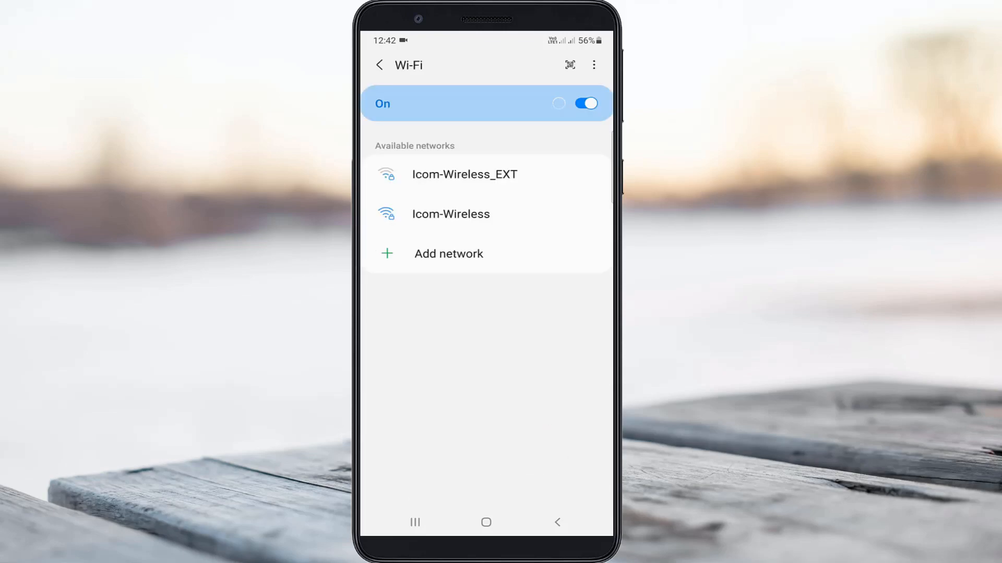
click(464, 174)
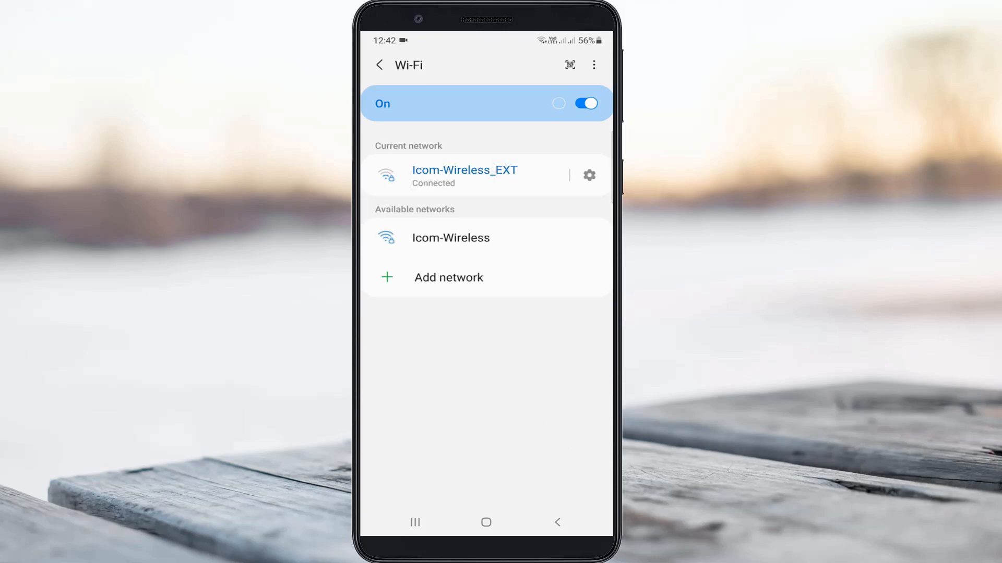
click(450, 238)
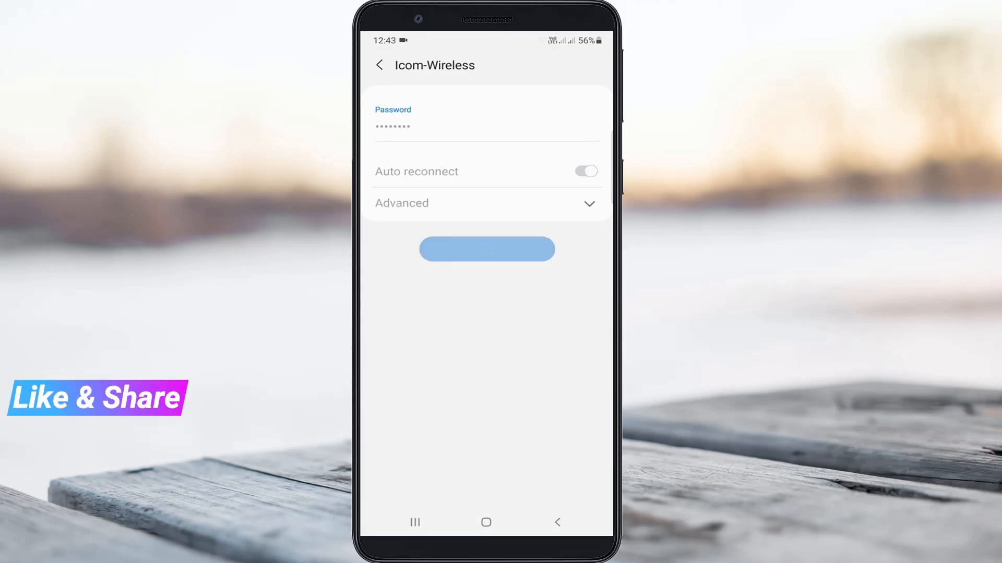
click(486, 250)
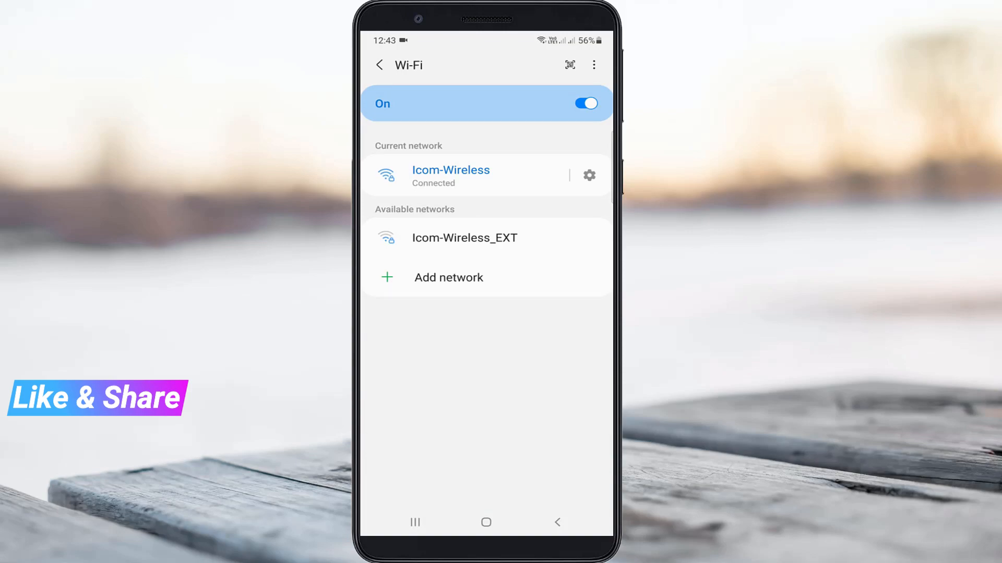